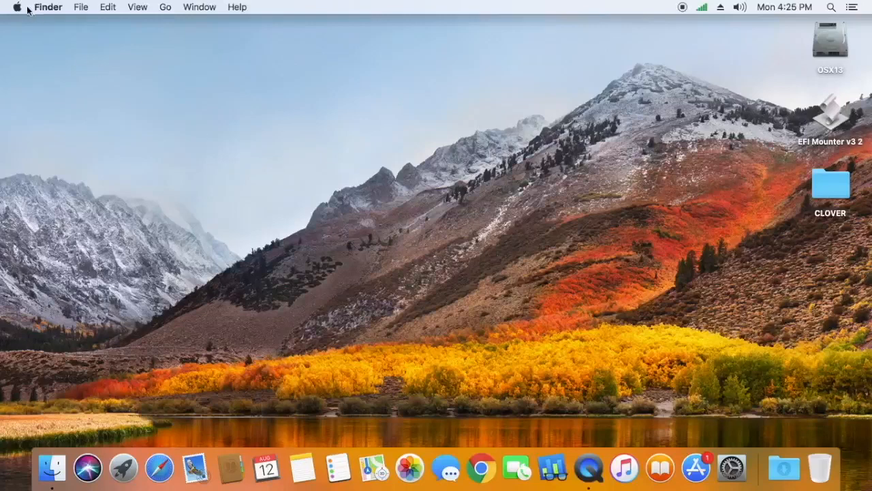
Check Finder's version information from the menu bar and dismiss it.
{"action": "left_click", "coordinate": [47, 7]}
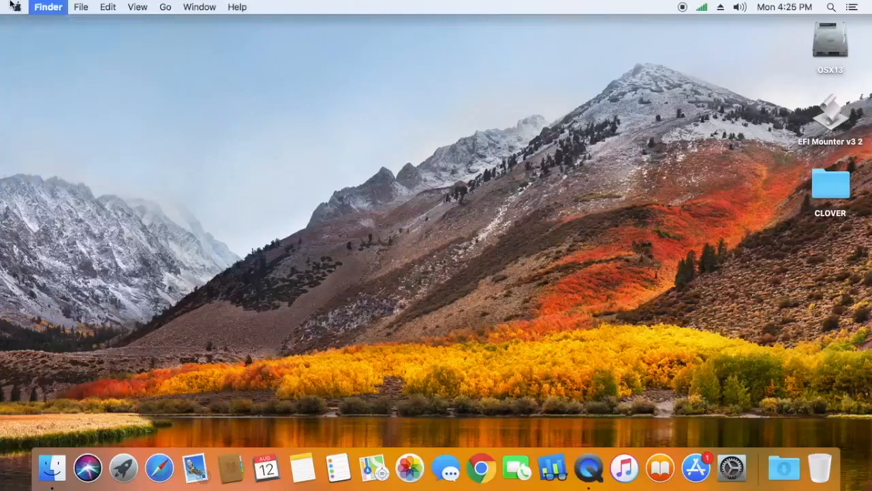
{"action": "left_click", "coordinate": [48, 6]}
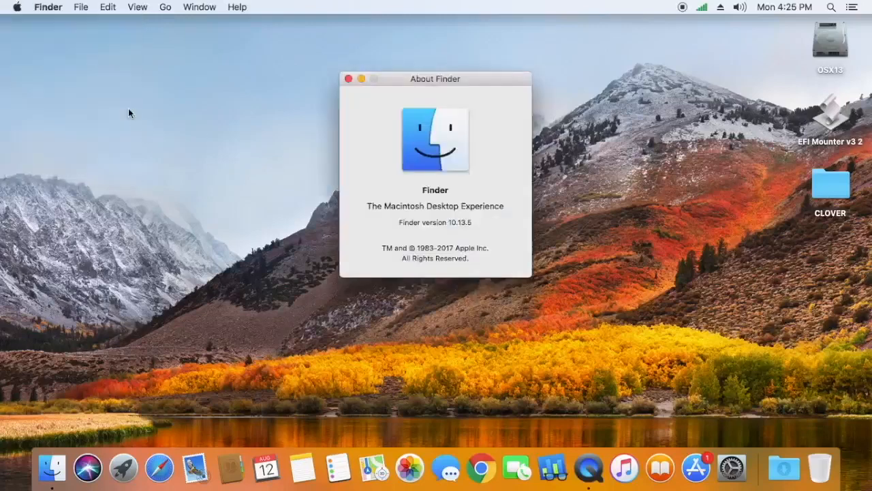
{"action": "left_click", "coordinate": [346, 78]}
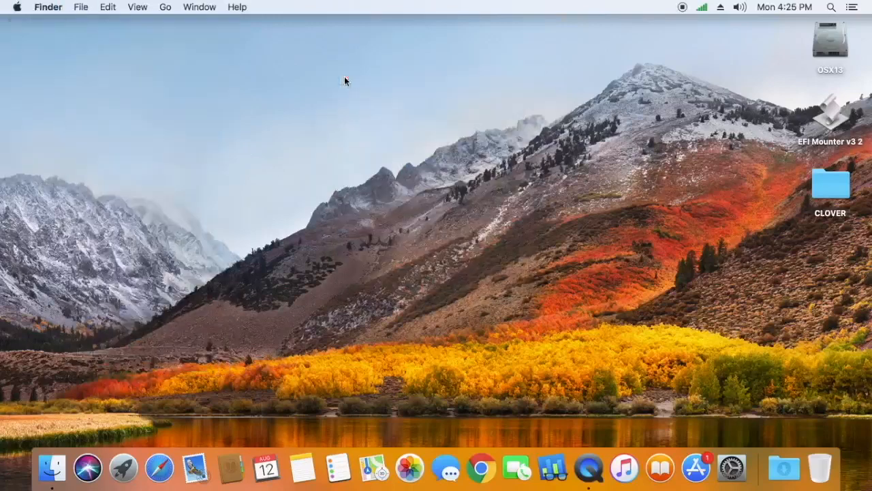
Review this Mac's hardware overview, dismiss it, and launch Geekbench 4 from the Dock.
{"action": "left_click", "coordinate": [16, 7]}
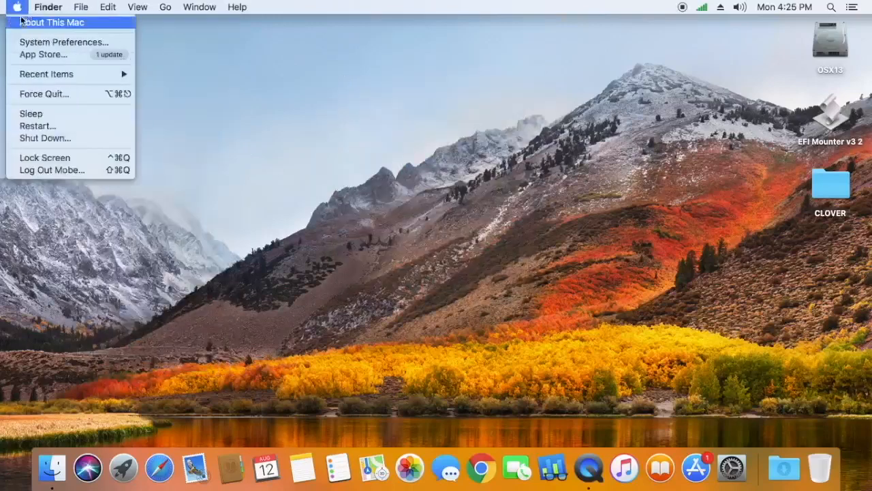
{"action": "left_click", "coordinate": [374, 177]}
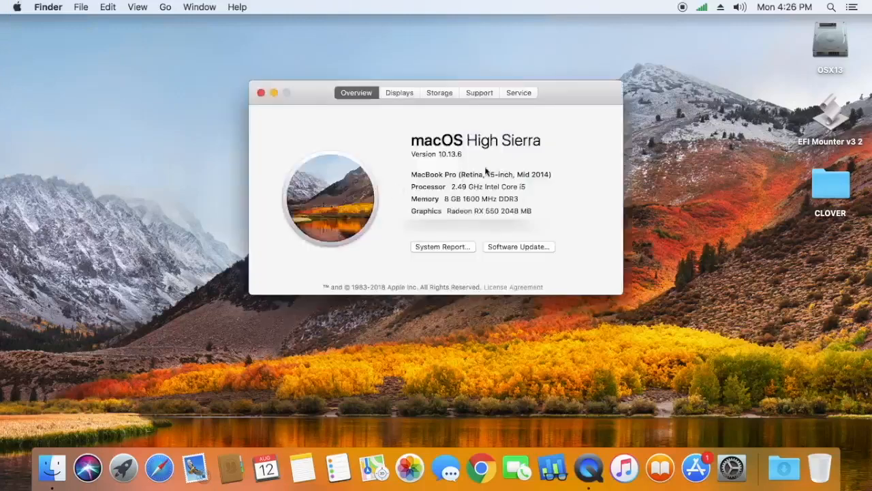
{"action": "mouse_move", "coordinate": [529, 212]}
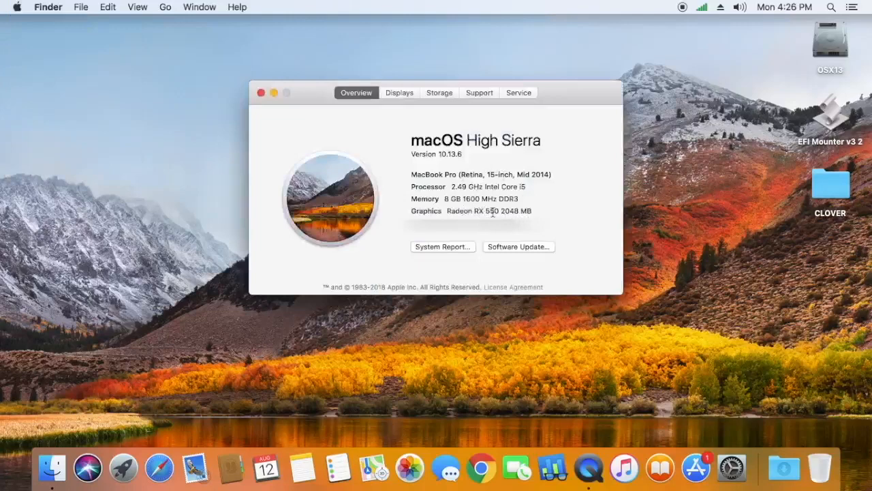
{"action": "mouse_move", "coordinate": [403, 131]}
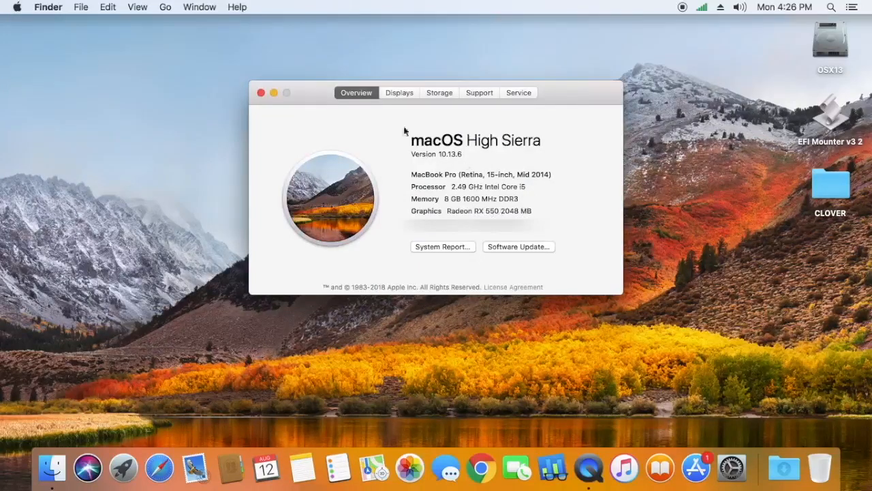
{"action": "left_click", "coordinate": [260, 93]}
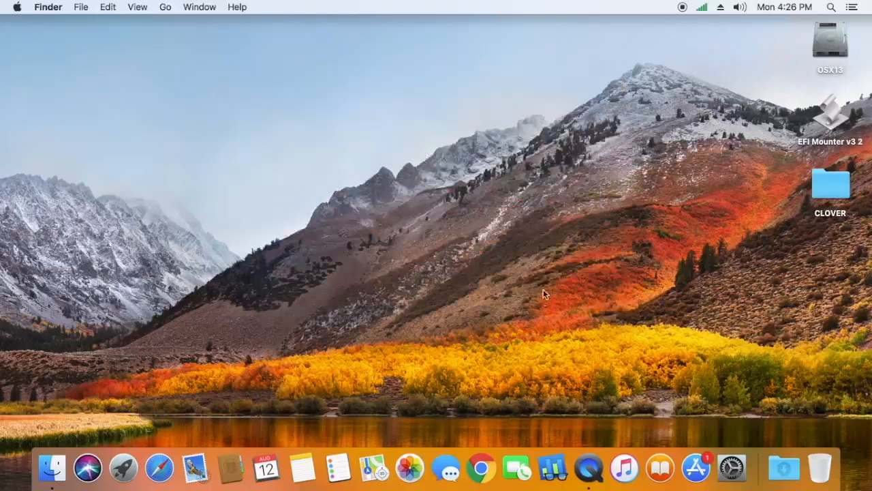
{"action": "mouse_move", "coordinate": [552, 466]}
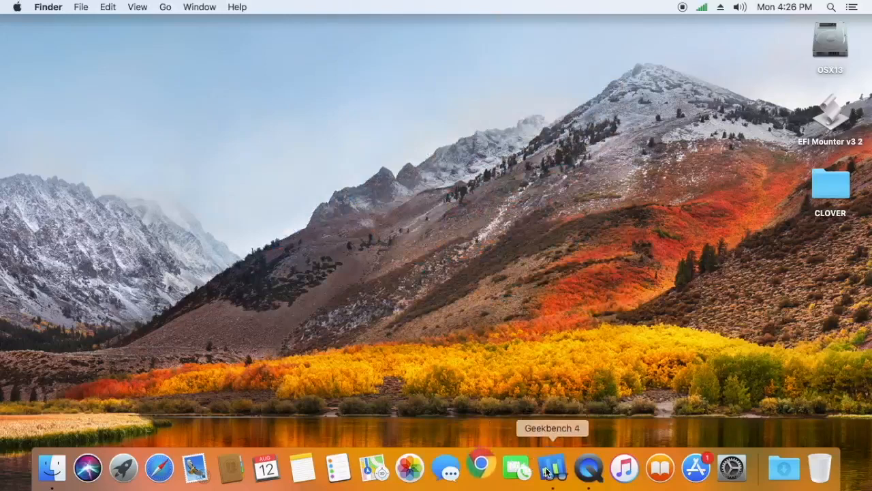
{"action": "left_click", "coordinate": [552, 466]}
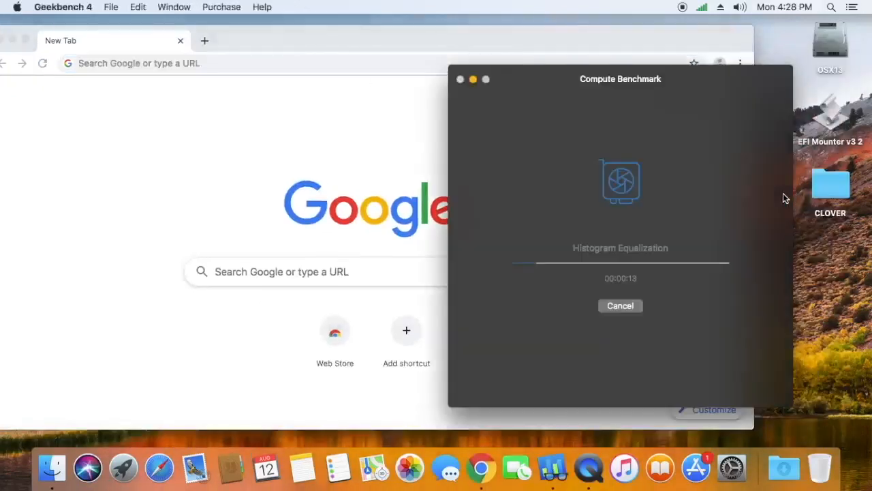
{"action": "mouse_move", "coordinate": [646, 99]}
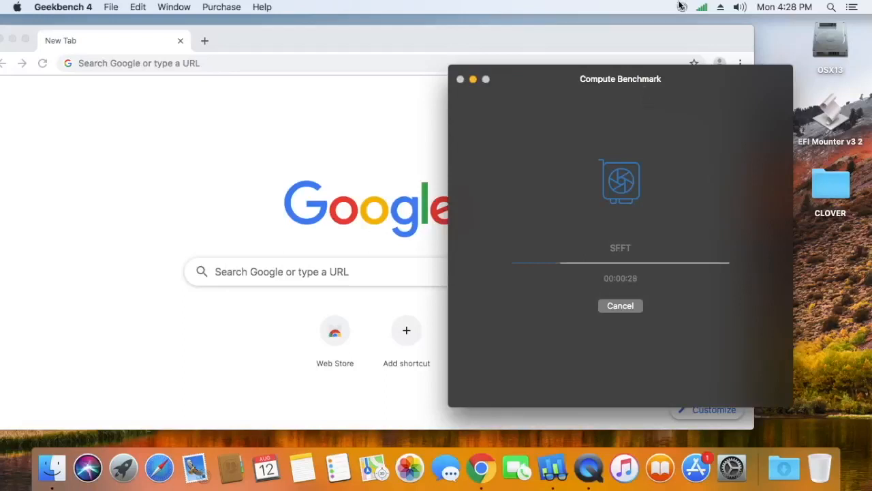
{"action": "mouse_move", "coordinate": [711, 145]}
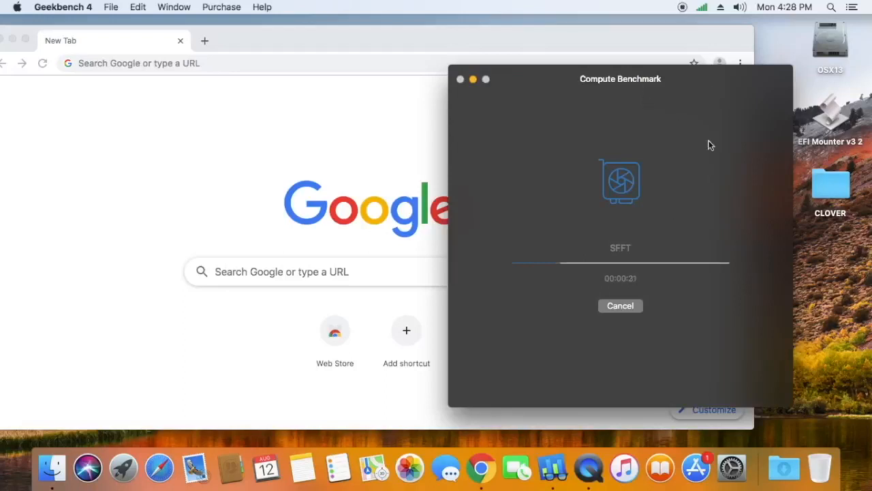
{"action": "mouse_move", "coordinate": [688, 174]}
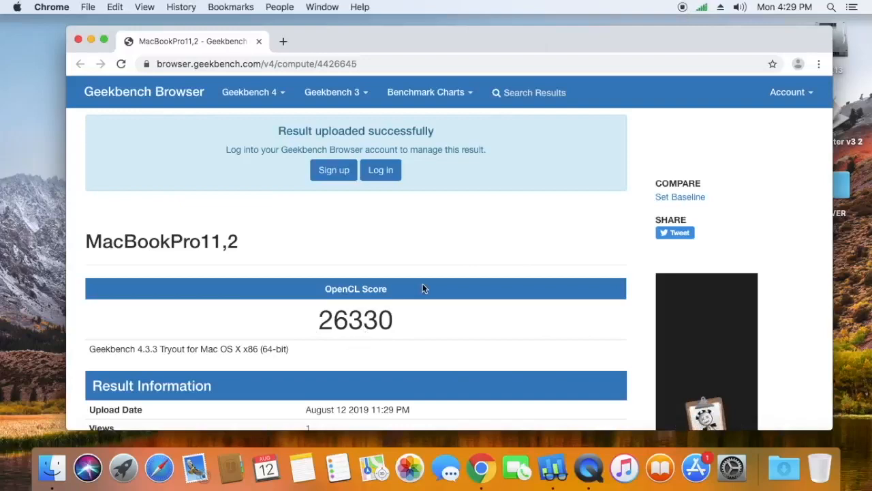
Scroll through the OpenCL result scoring 26330 on the Radeon RX 550, then close Geekbench Browser.
{"action": "scroll", "scroll_direction": "down", "scroll_amount": 3}
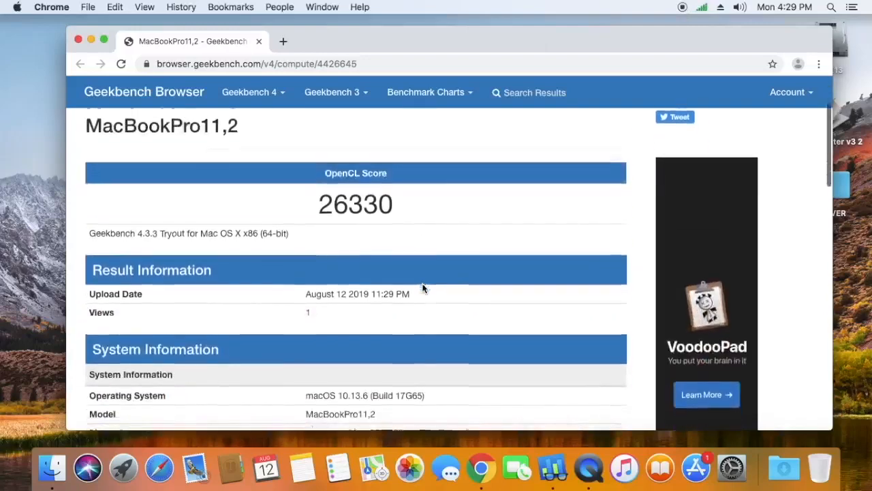
{"action": "scroll", "scroll_direction": "down", "scroll_amount": 3}
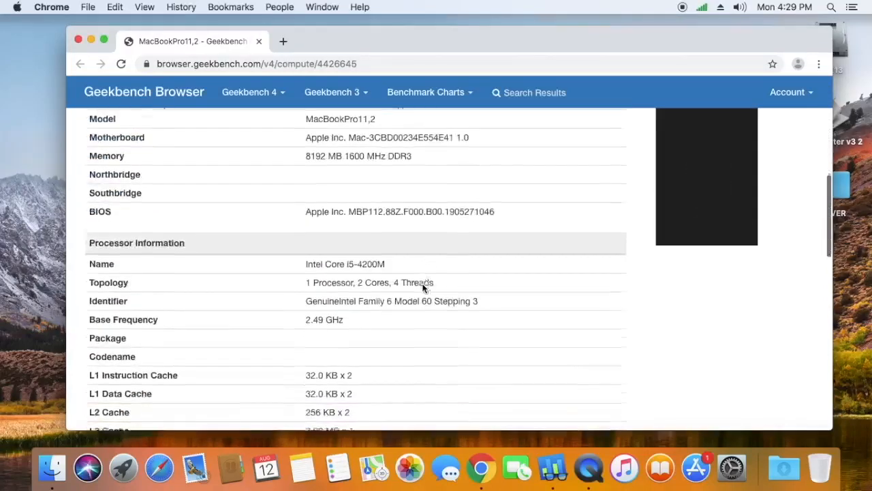
{"action": "scroll", "scroll_direction": "down", "scroll_amount": 3}
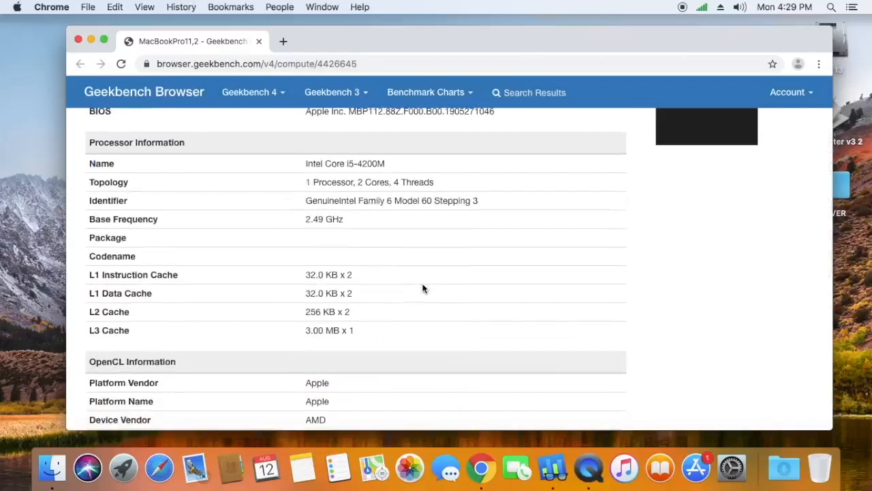
{"action": "scroll", "scroll_direction": "down", "scroll_amount": 3}
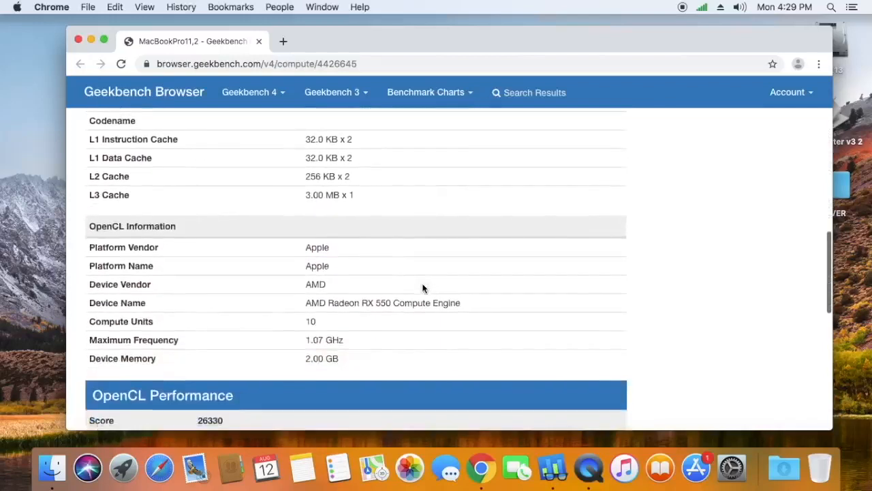
{"action": "mouse_move", "coordinate": [212, 348]}
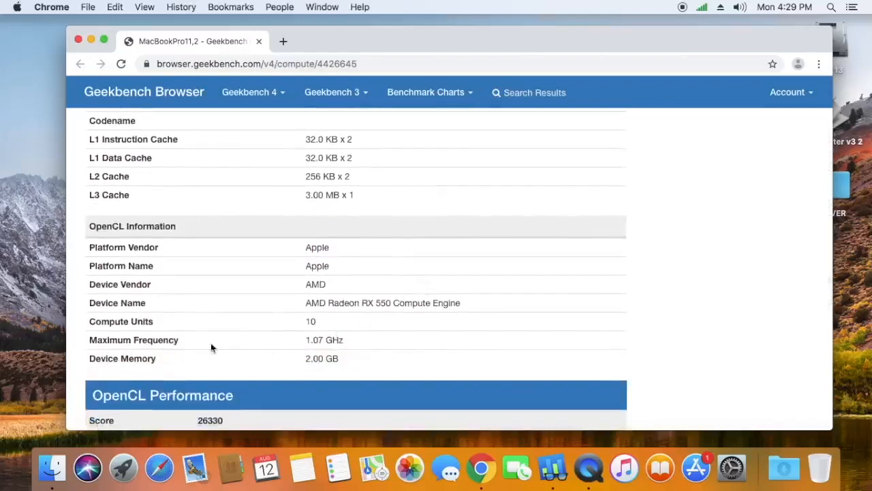
{"action": "scroll", "scroll_direction": "down", "scroll_amount": 3}
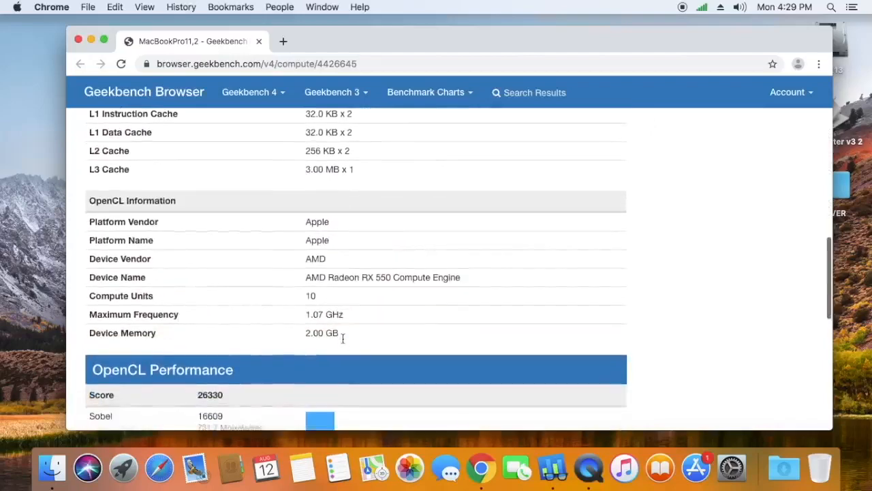
{"action": "scroll", "scroll_direction": "down", "scroll_amount": 3}
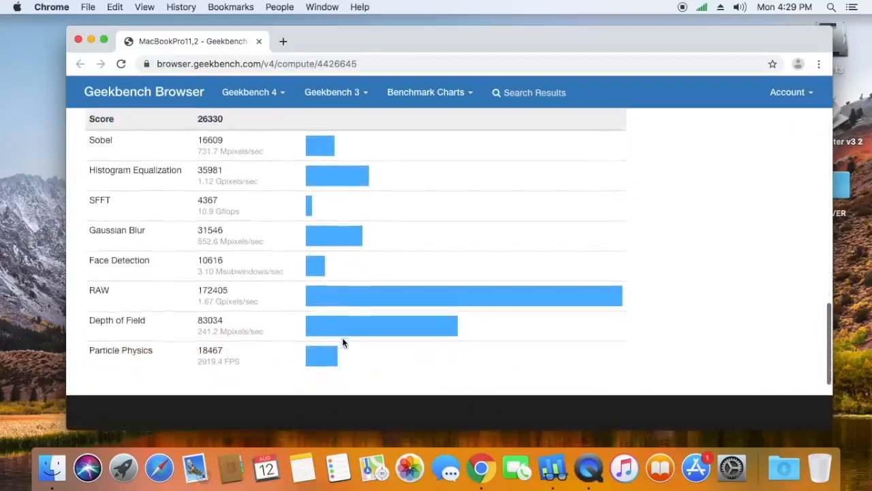
{"action": "scroll", "scroll_direction": "down", "scroll_amount": 3}
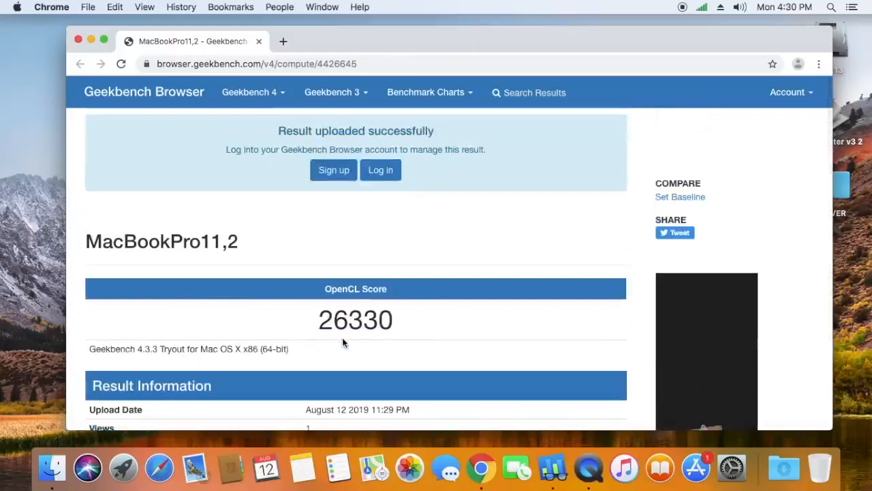
{"action": "scroll", "scroll_direction": "down", "scroll_amount": 3}
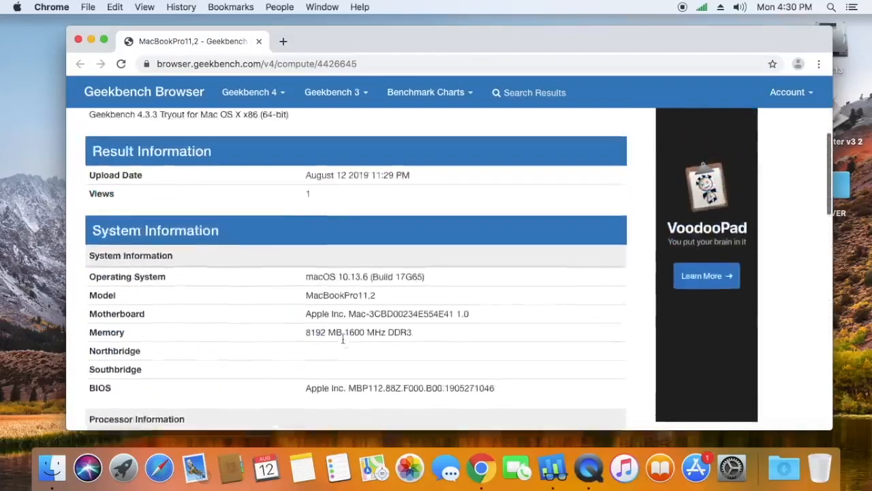
{"action": "scroll", "scroll_direction": "up", "scroll_amount": 3}
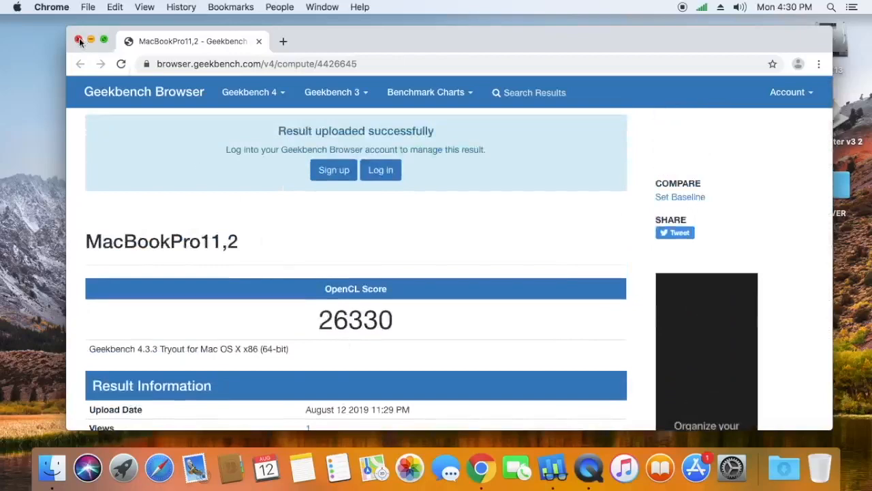
{"action": "left_click", "coordinate": [79, 40]}
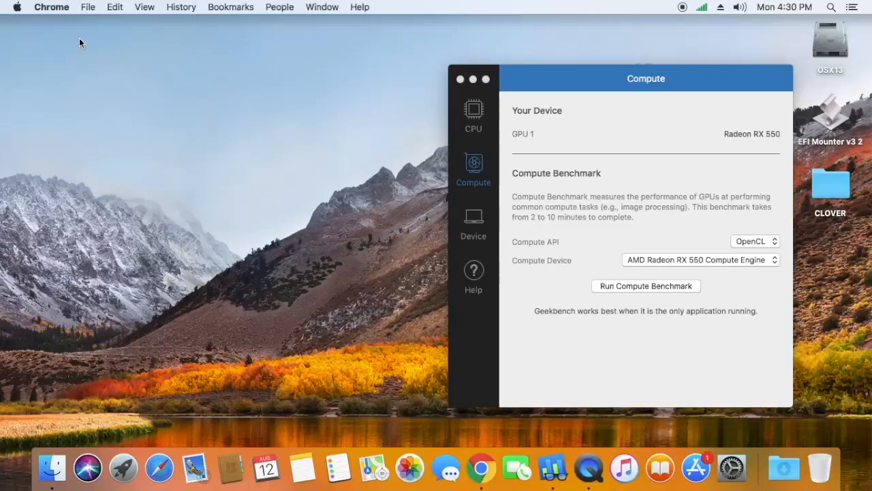